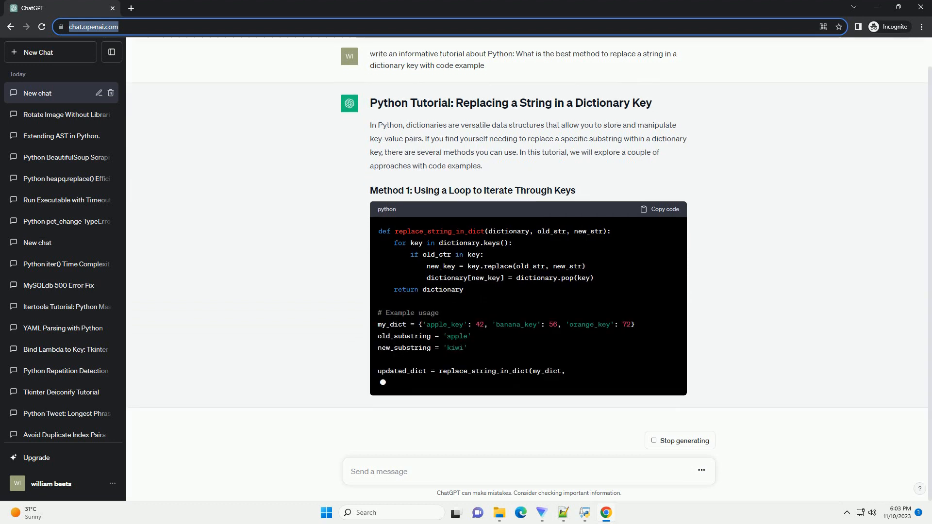
{"action": "scroll", "scroll_direction": "down", "scroll_amount": 3}
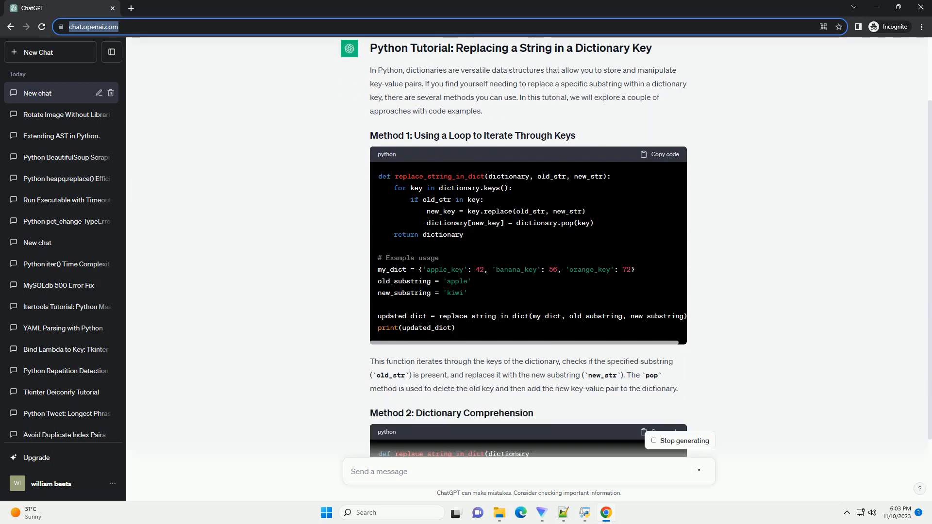
{"action": "scroll", "scroll_direction": "down", "scroll_amount": 3}
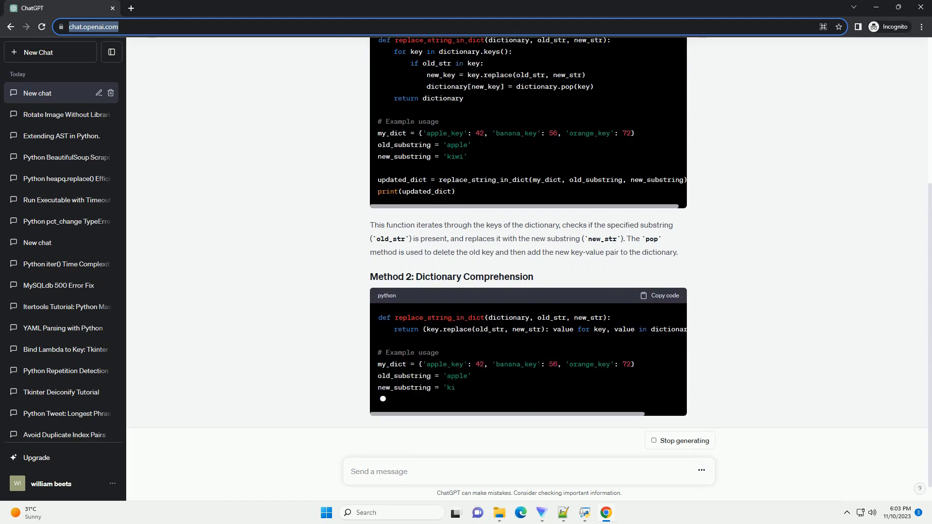
{"action": "scroll", "scroll_direction": "down", "scroll_amount": 3}
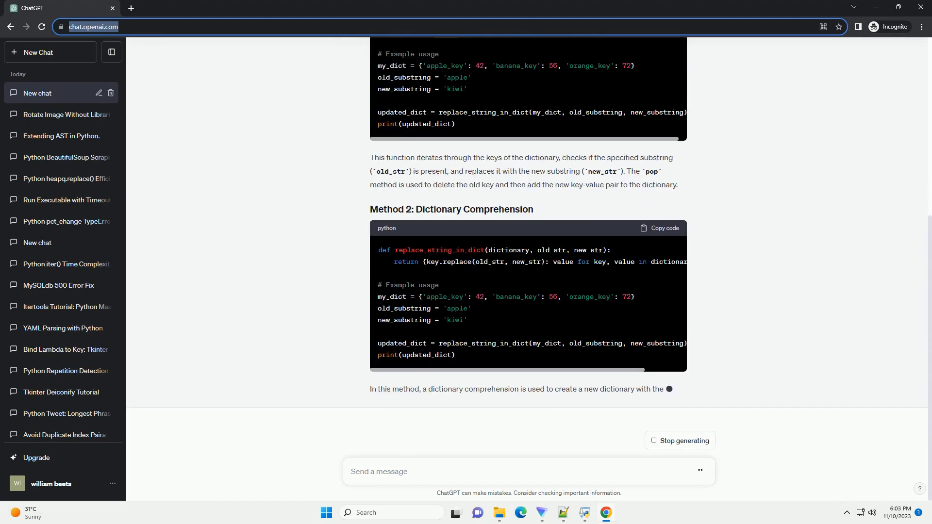